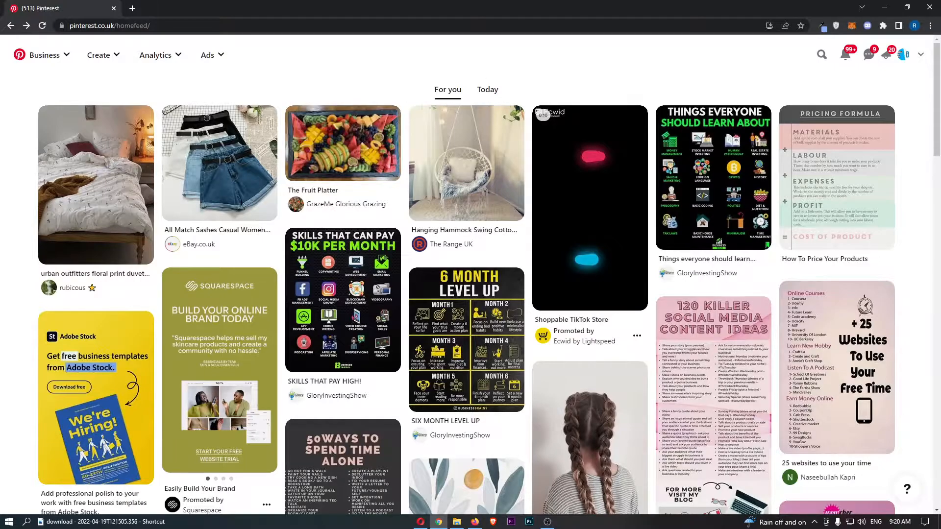
pyautogui.moveTo(418, 74)
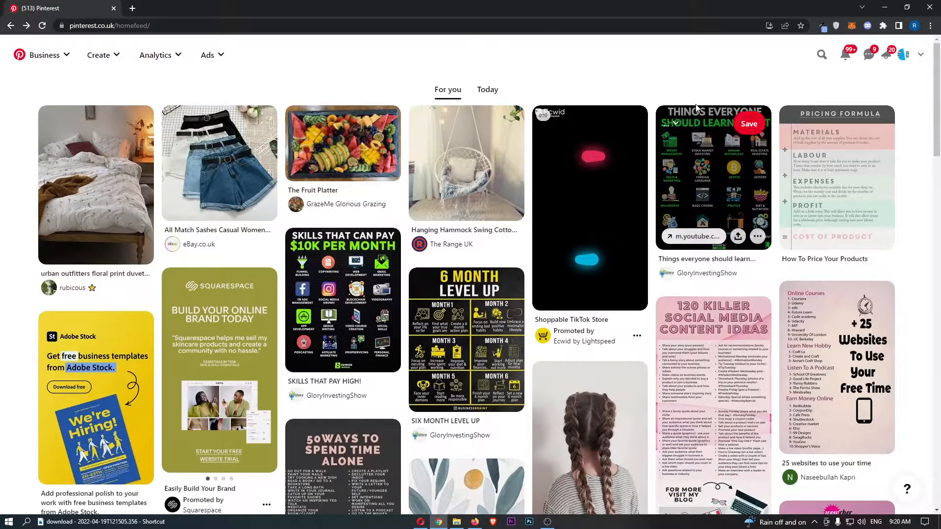
pyautogui.moveTo(909, 54)
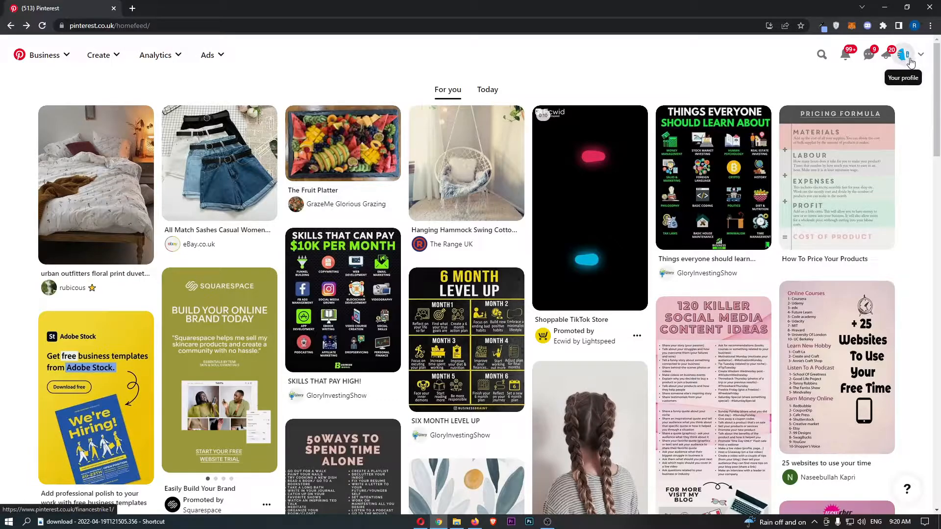
# Open the Finance Strike profile and the first created pin, 'Subscribe'.
pyautogui.click(903, 55)
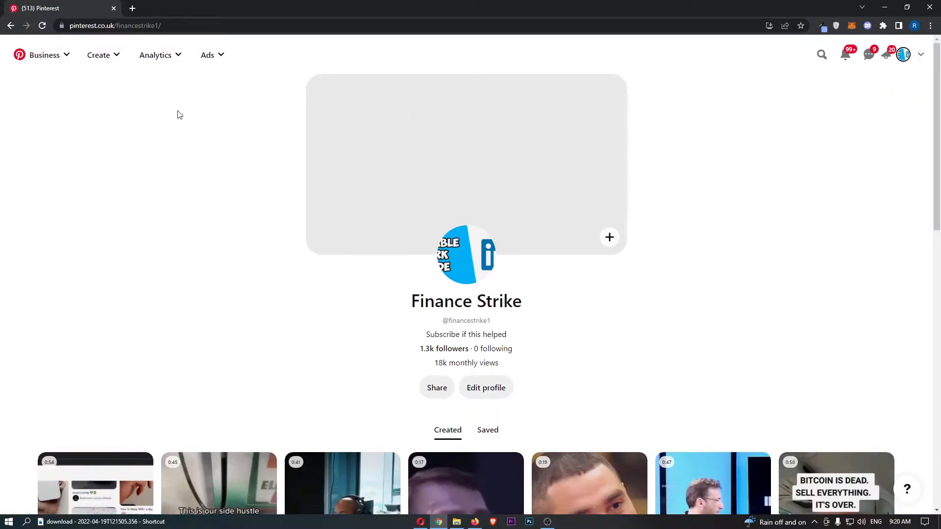
pyautogui.scroll(-3)
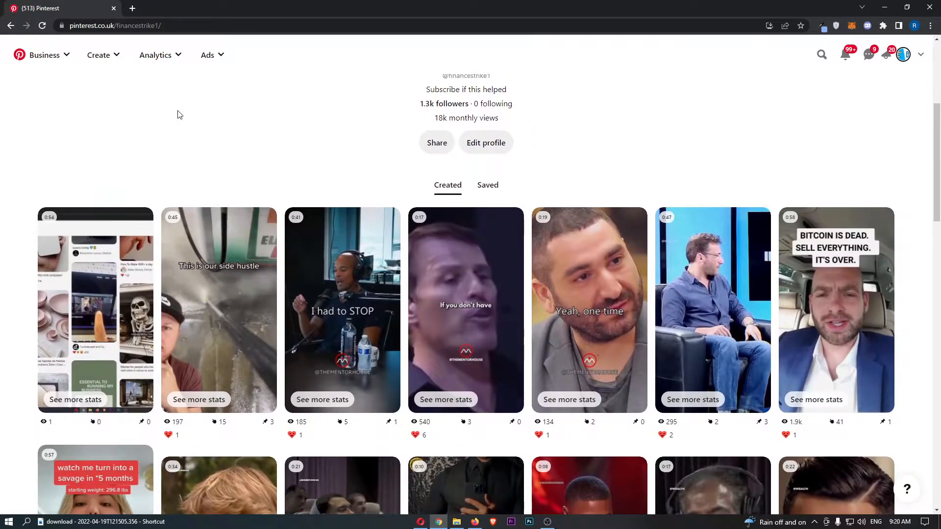
pyautogui.moveTo(117, 273)
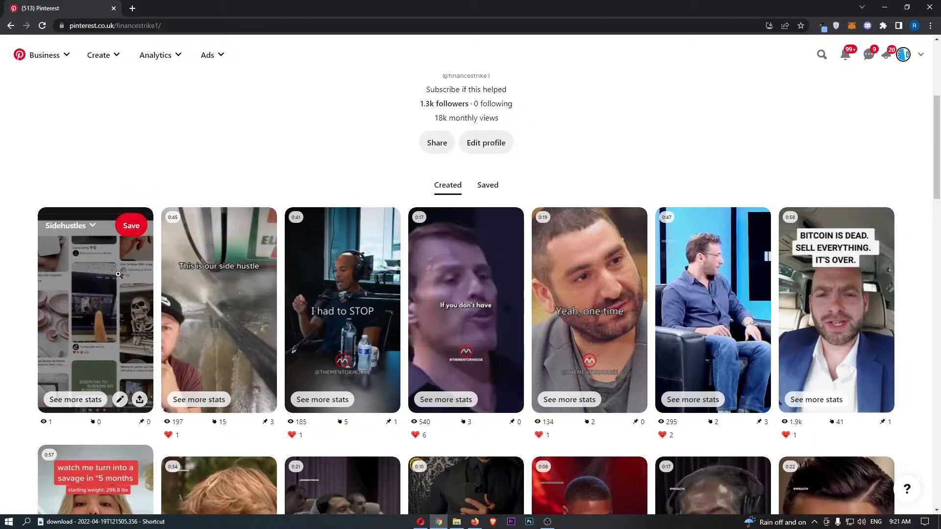
pyautogui.click(95, 310)
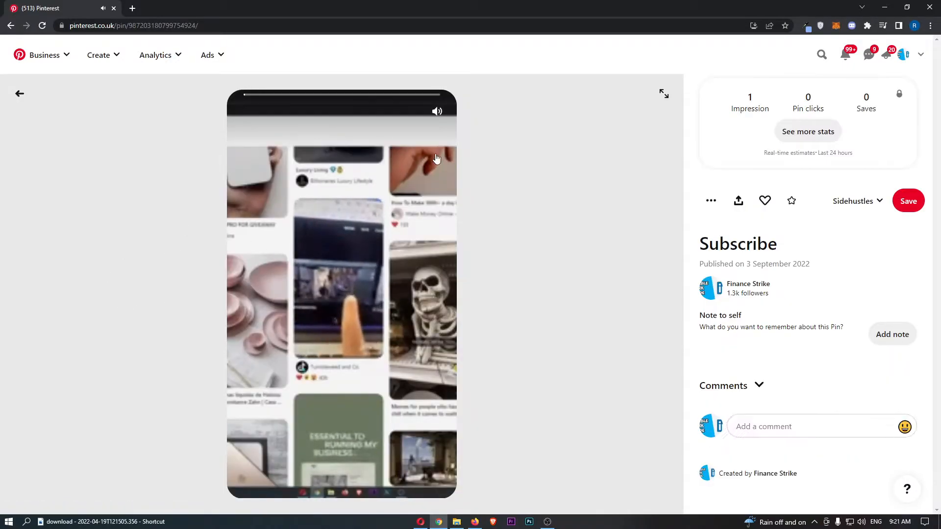
# Mute the Subscribe pin's video and open its three-dot options menu.
pyautogui.click(437, 111)
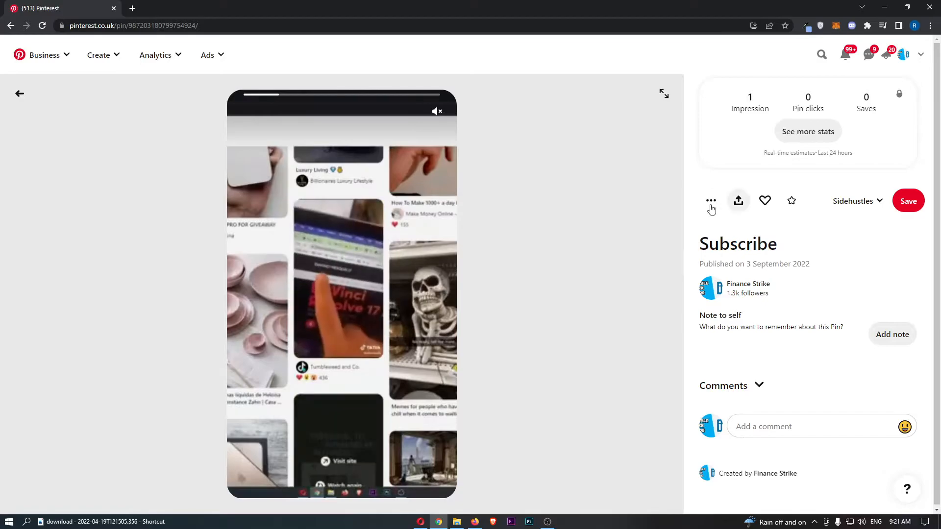
pyautogui.click(711, 201)
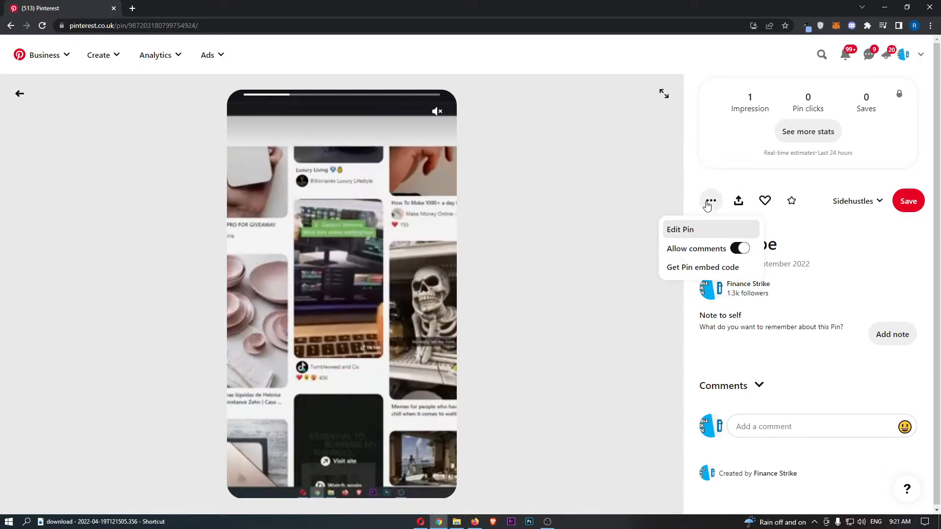
# Delete the Subscribe pin via Edit Pin, confirming in the 'Are you sure?' prompt.
pyautogui.click(679, 229)
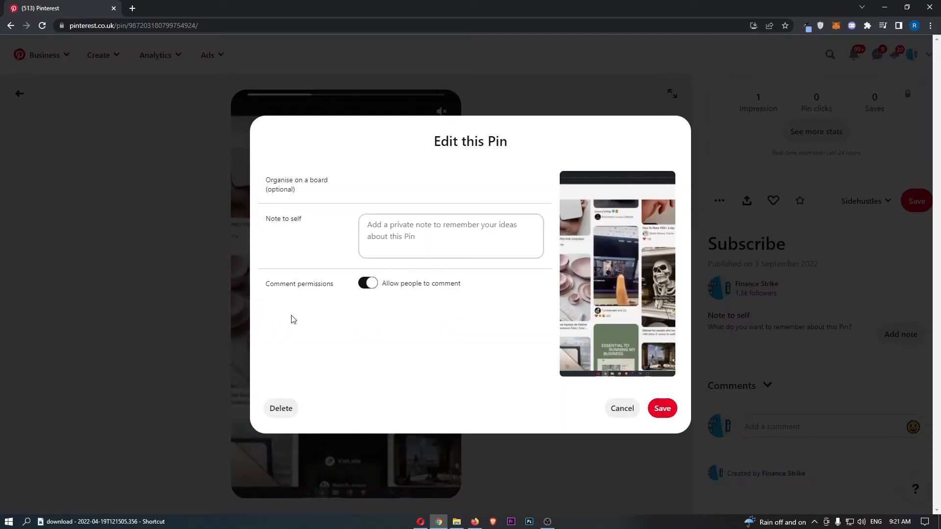
pyautogui.click(280, 408)
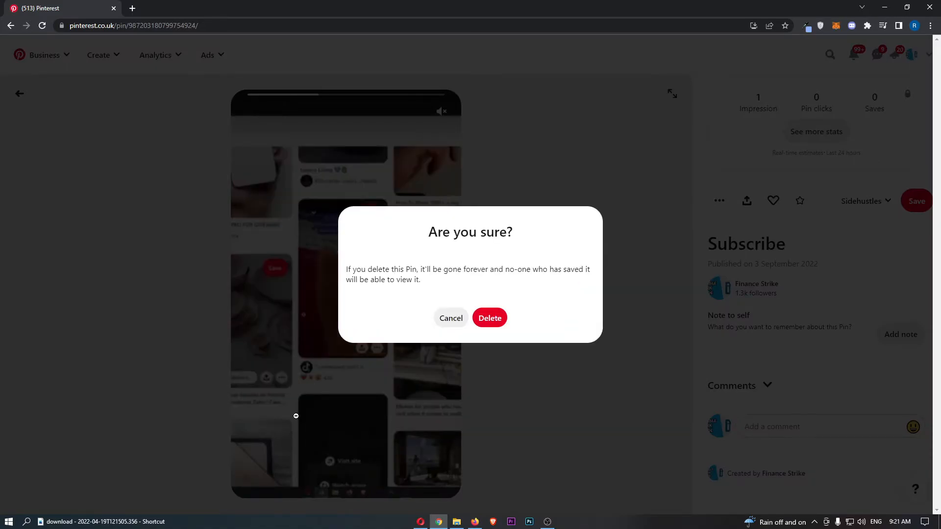
pyautogui.click(489, 318)
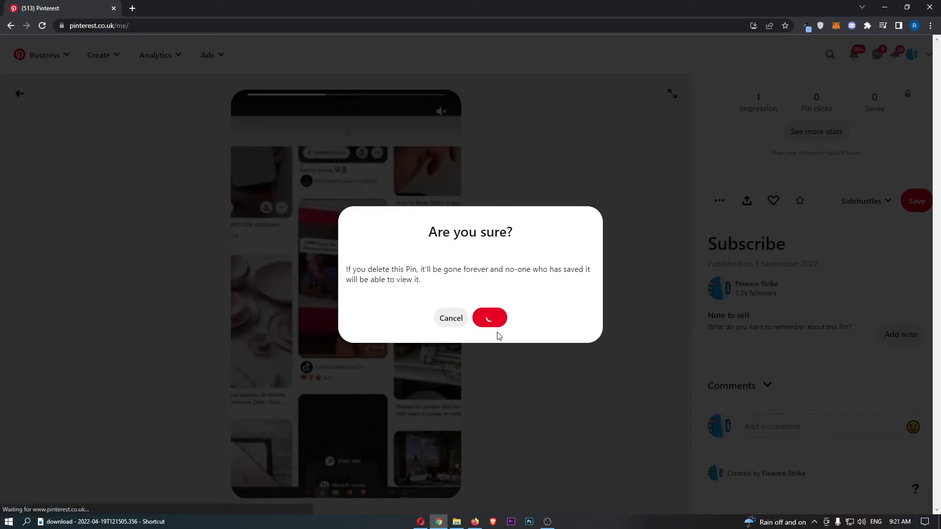
pyautogui.click(490, 317)
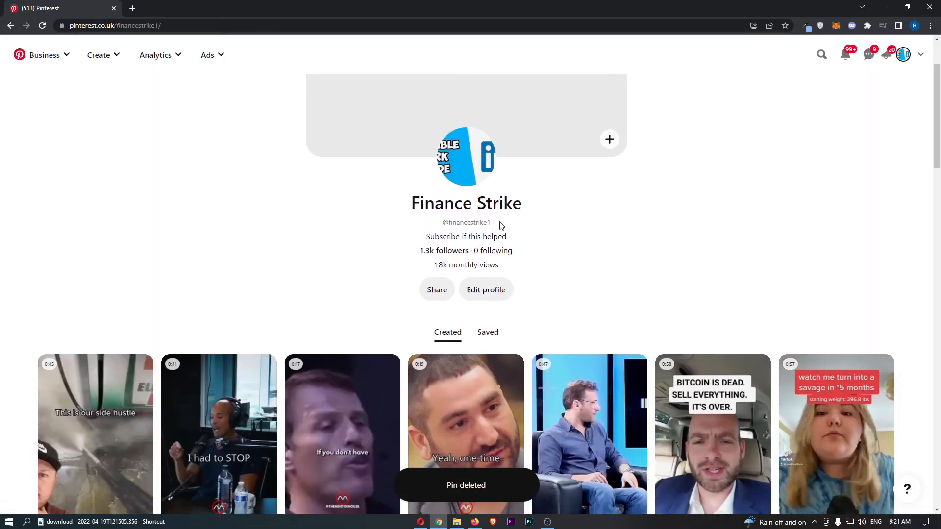